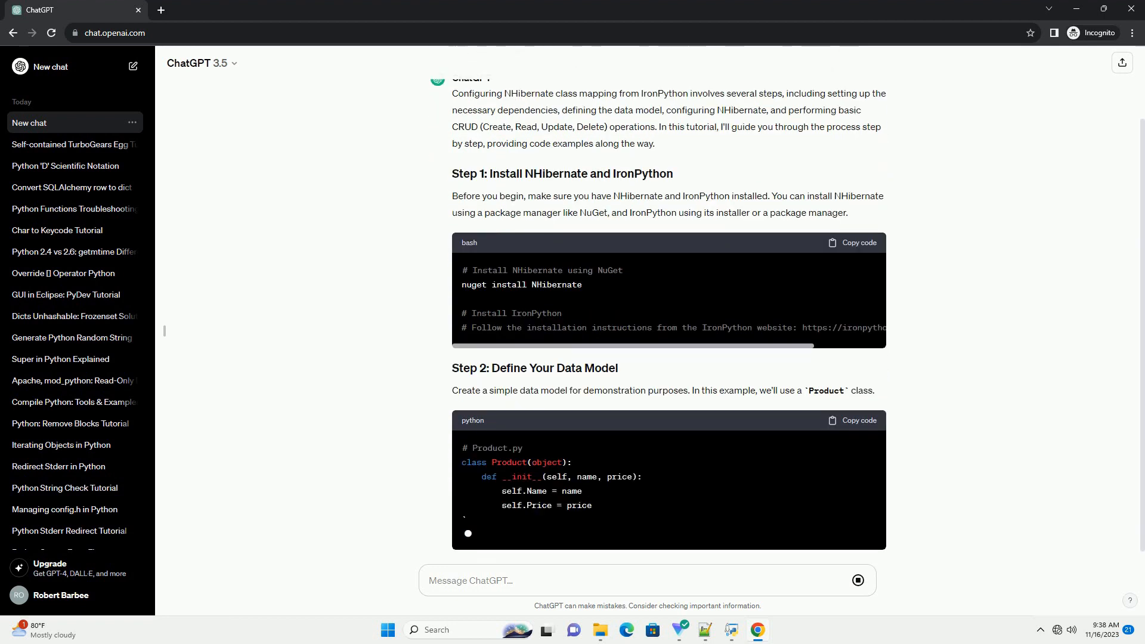
scroll("down", 3)
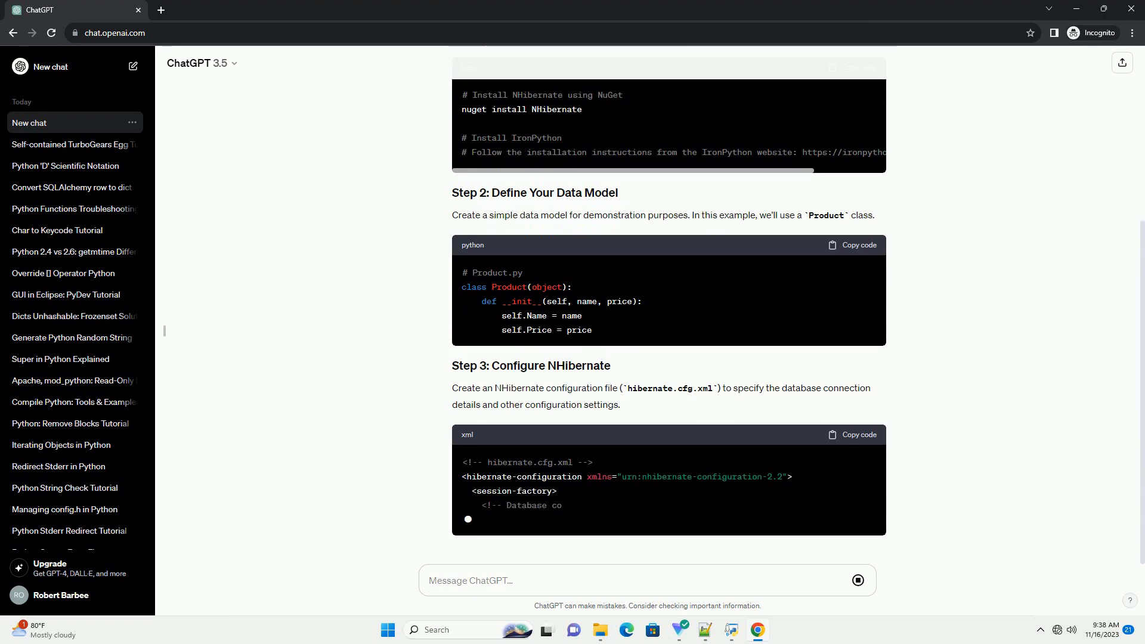
scroll("down", 3)
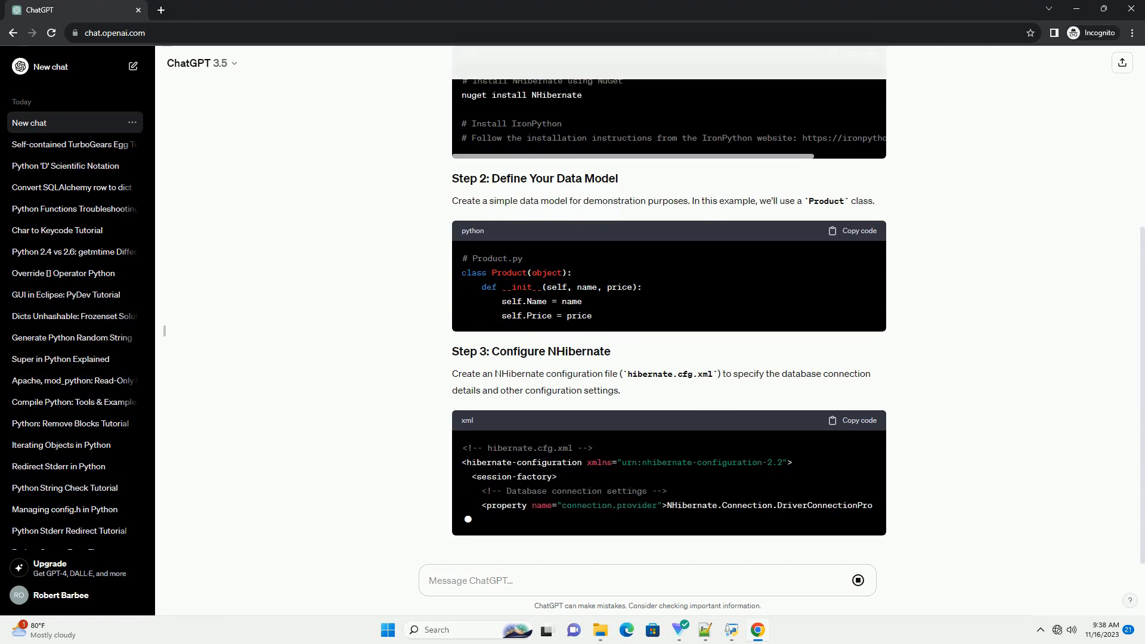
scroll("down", 3)
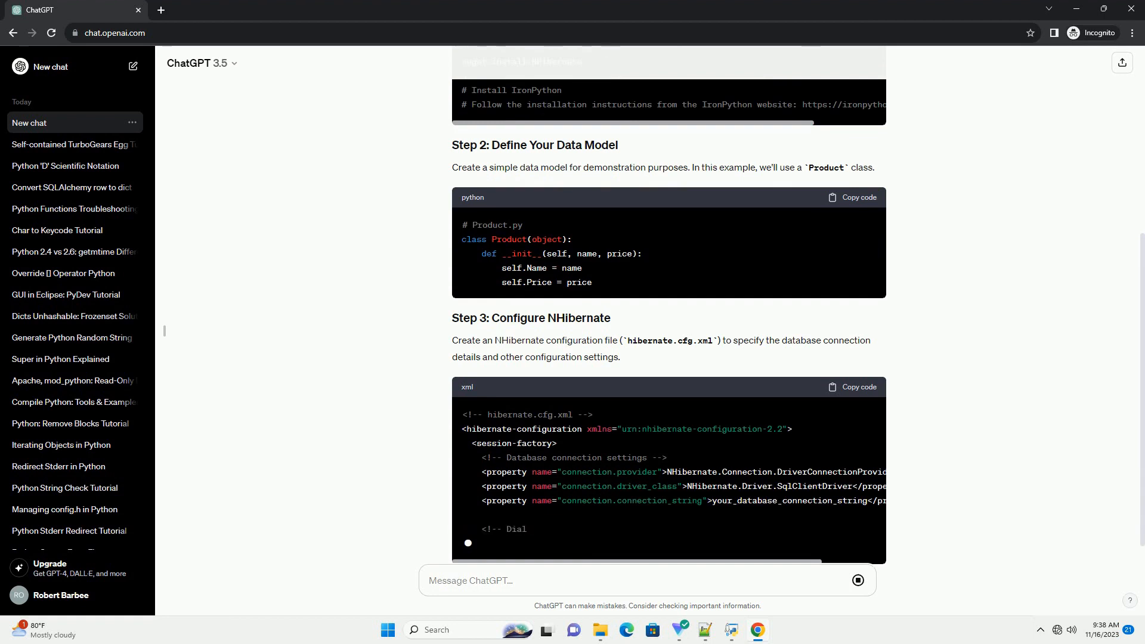
scroll("down", 3)
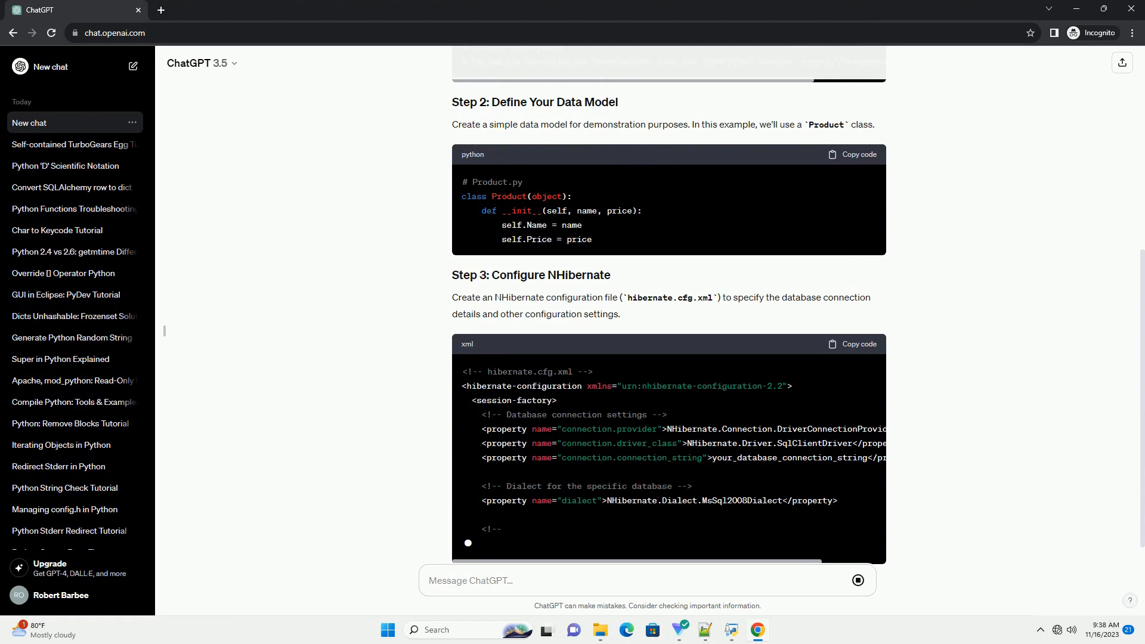
scroll("down", 3)
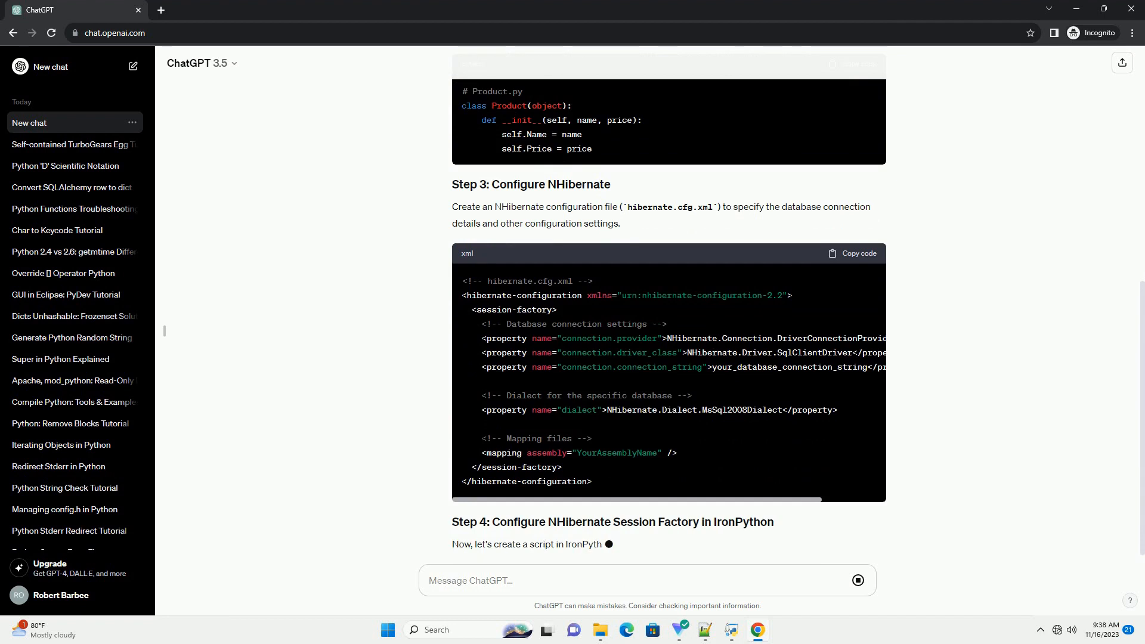
scroll("down", 3)
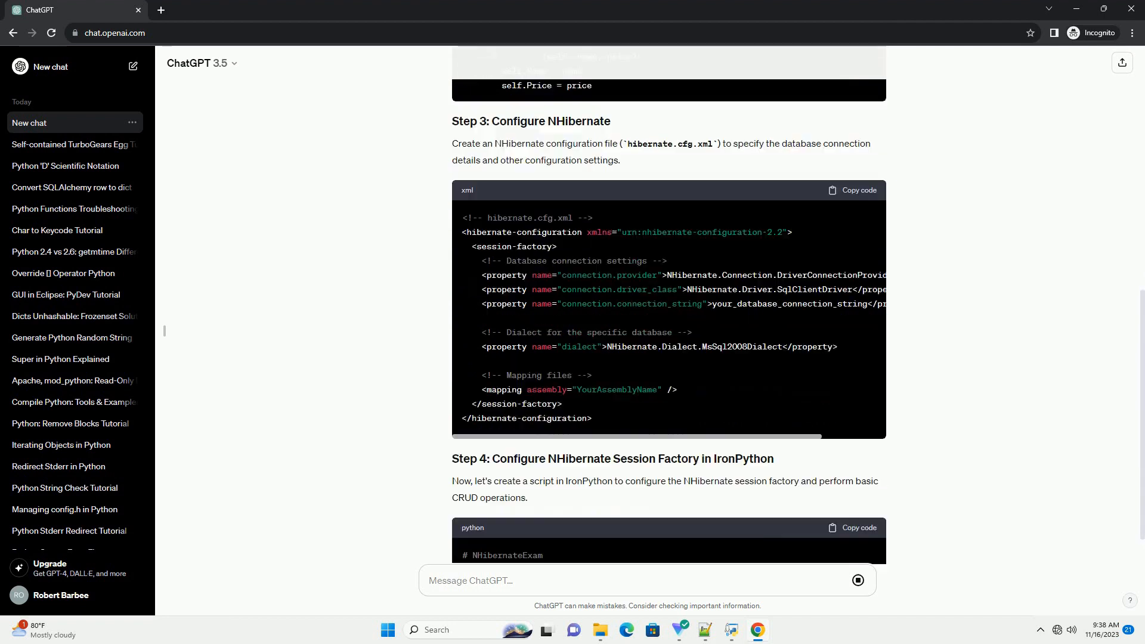
scroll("down", 3)
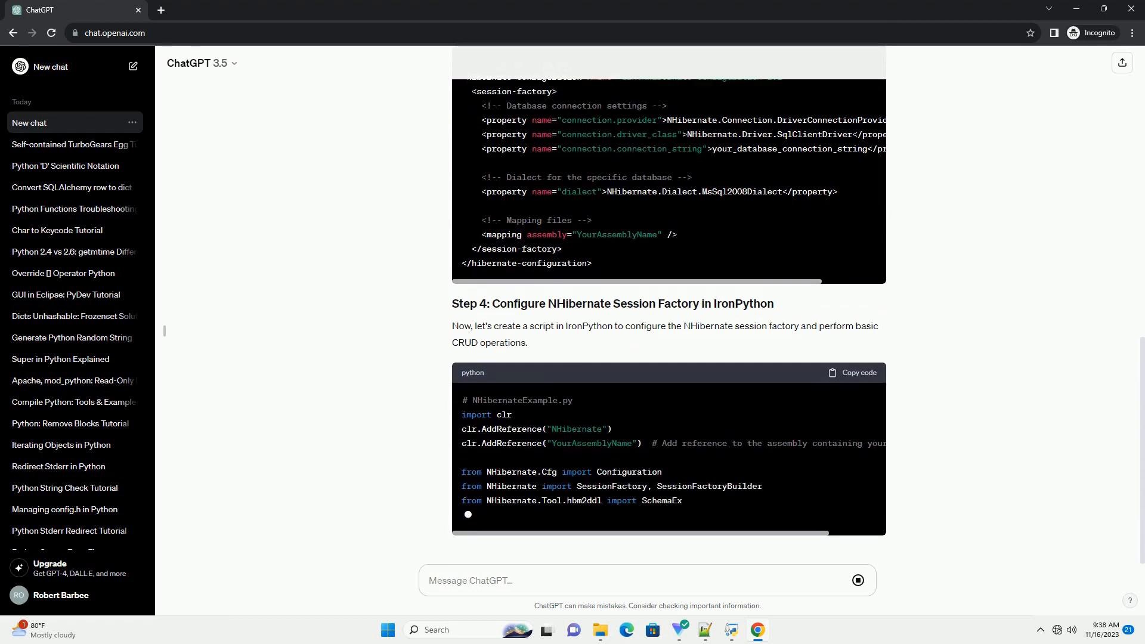
scroll("down", 3)
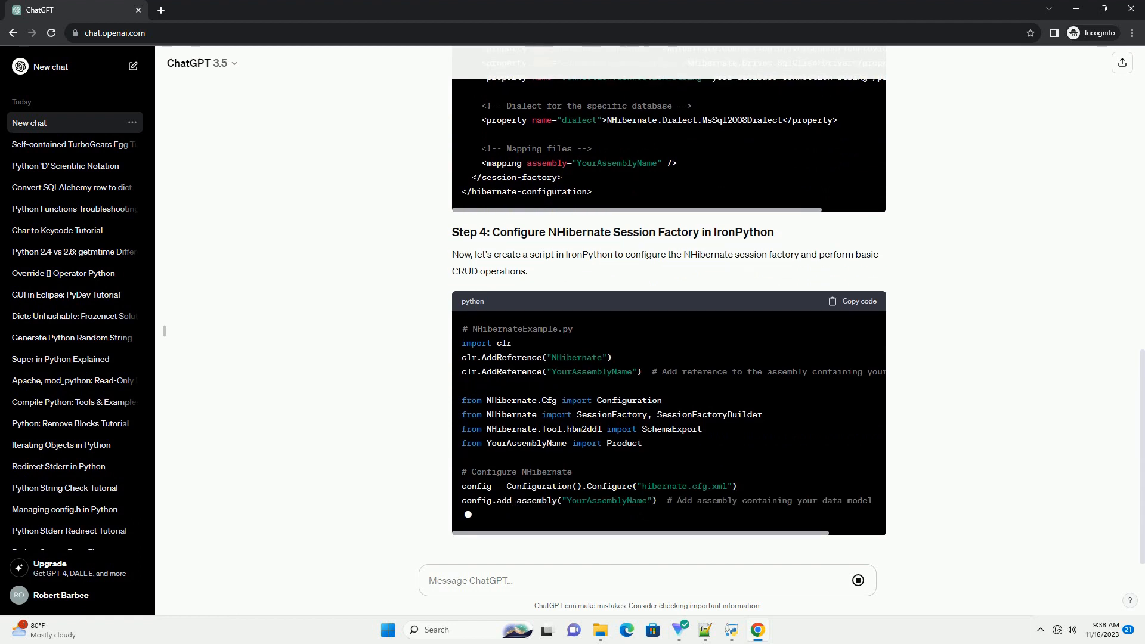
scroll("down", 3)
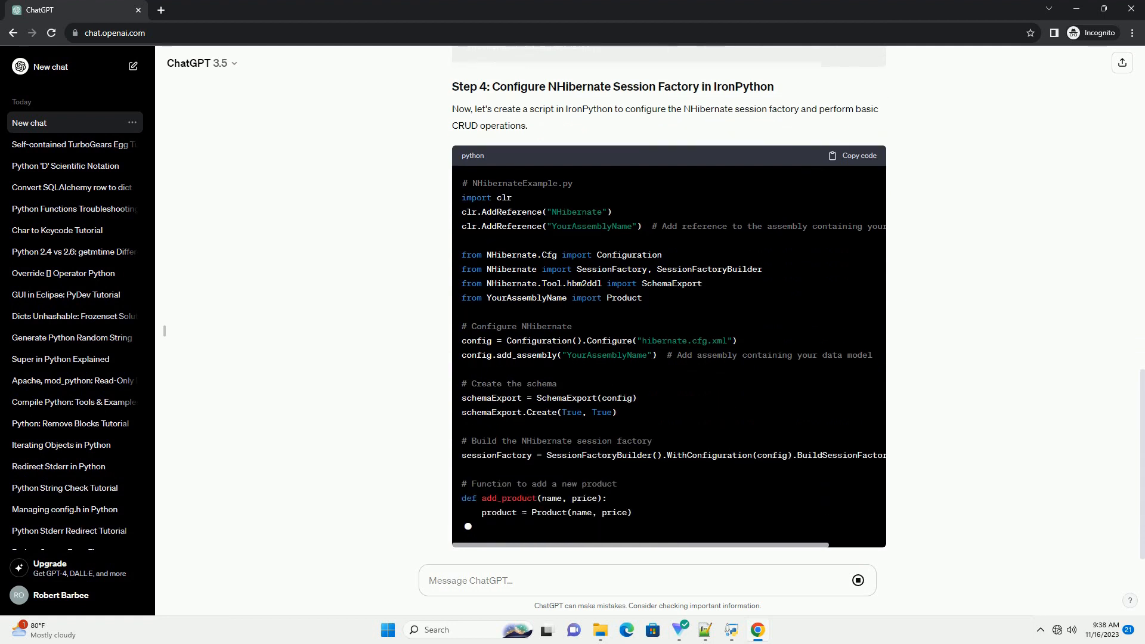
scroll("down", 3)
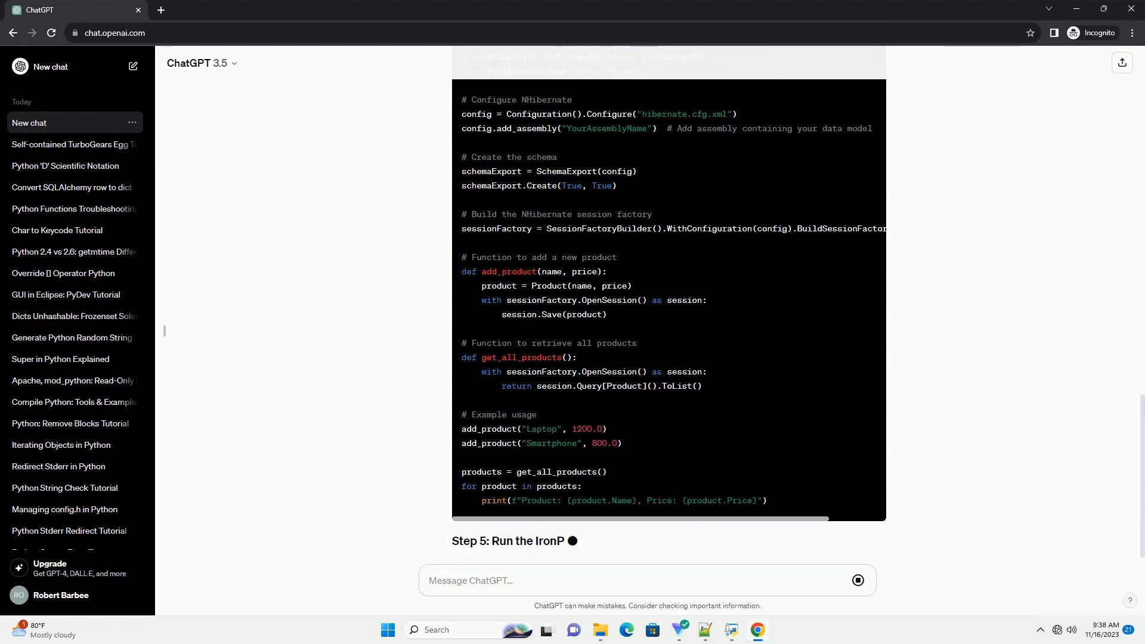
scroll("down", 3)
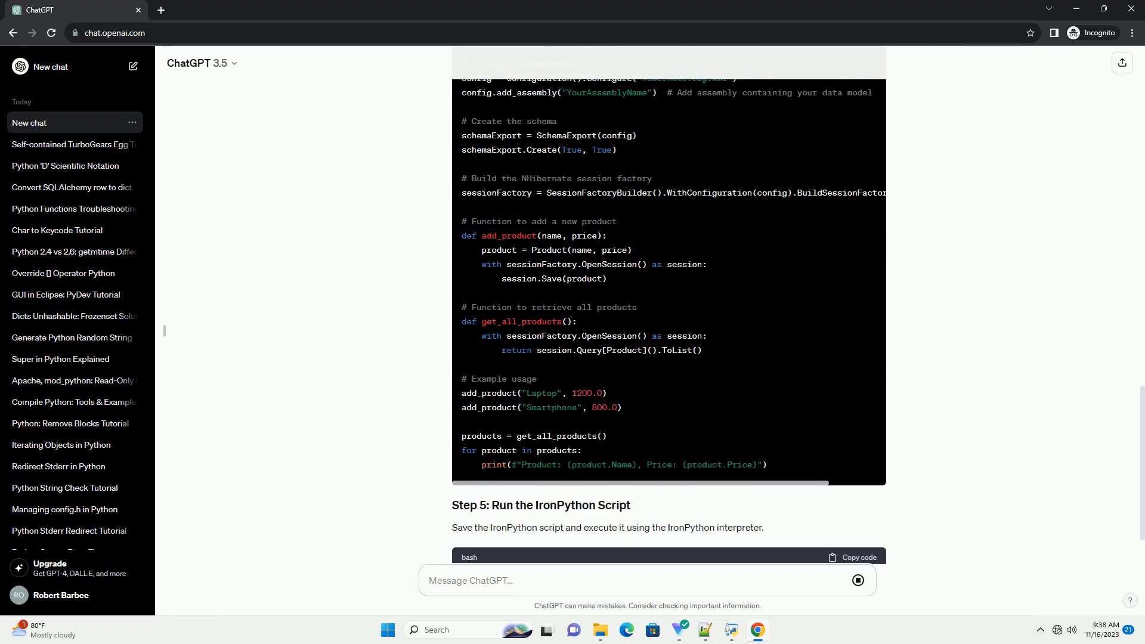
scroll("down", 3)
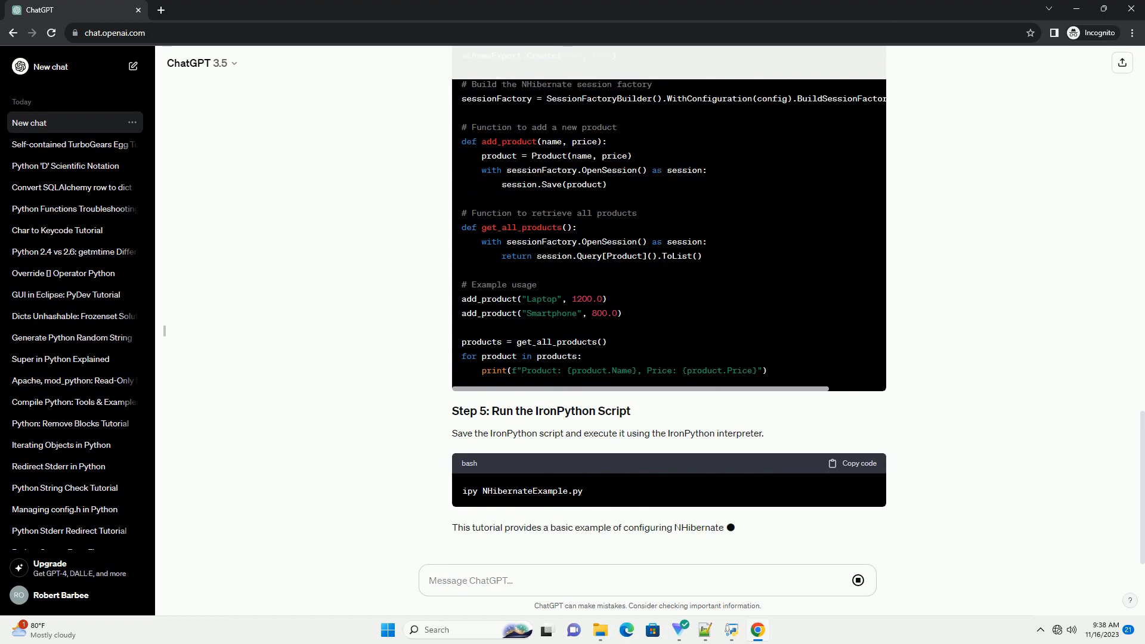
scroll("down", 3)
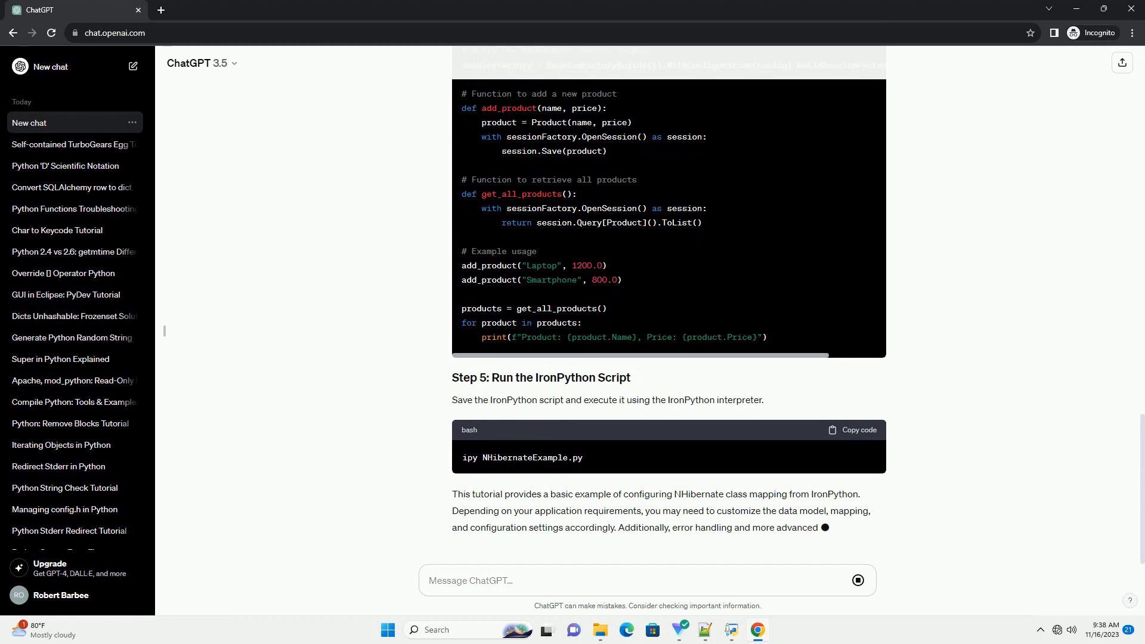
scroll("down", 3)
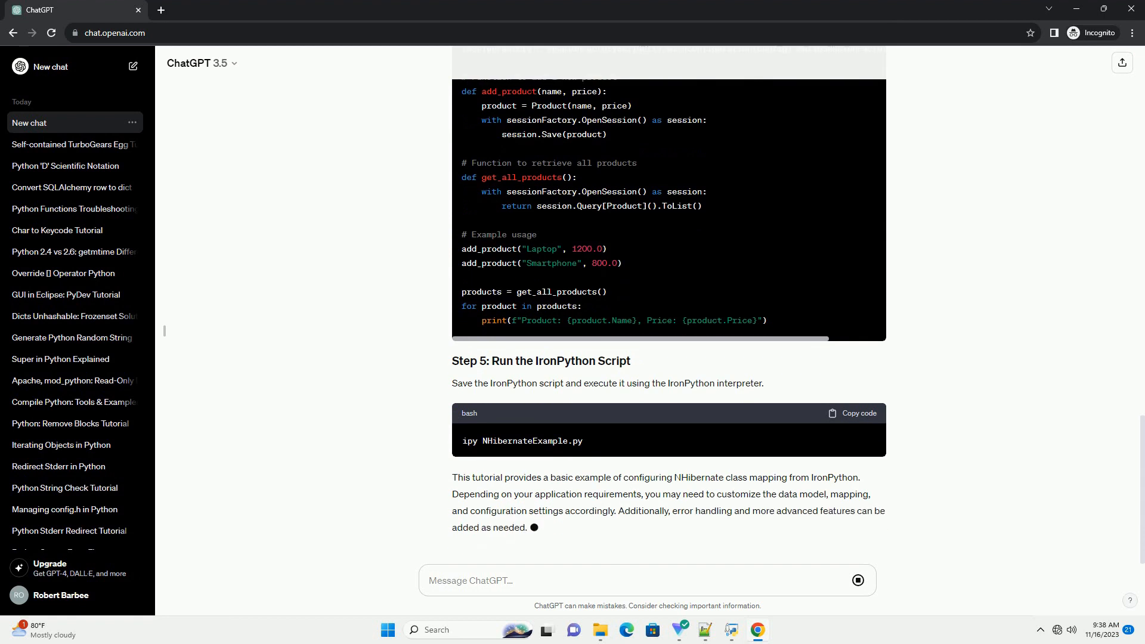